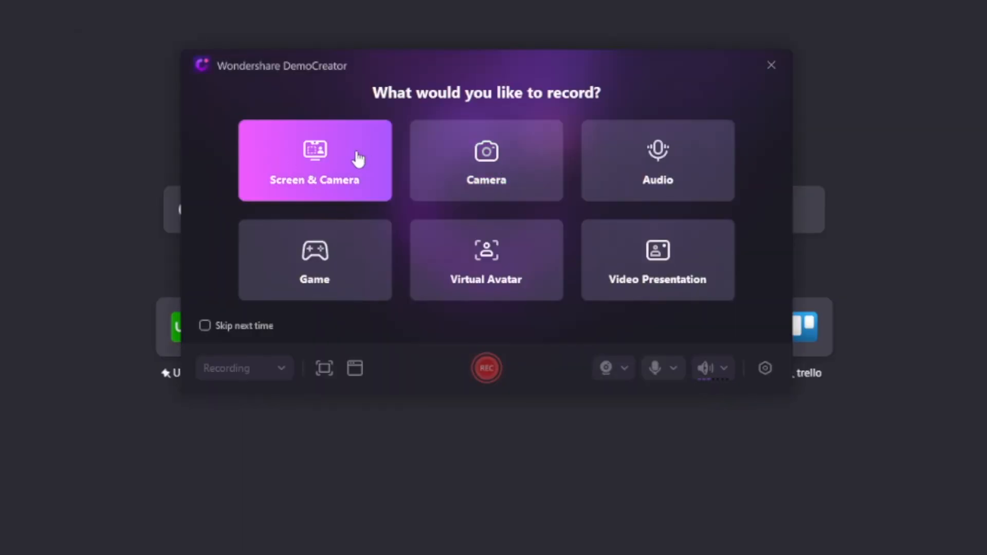
mouse_move(357, 157)
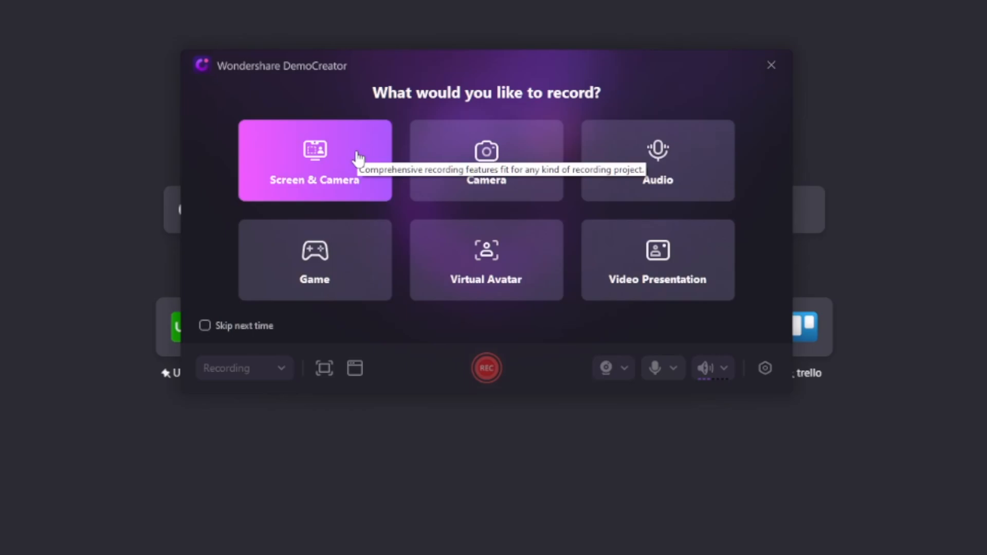
Step: Select Screen & Camera as the recording mode
left_click(771, 64)
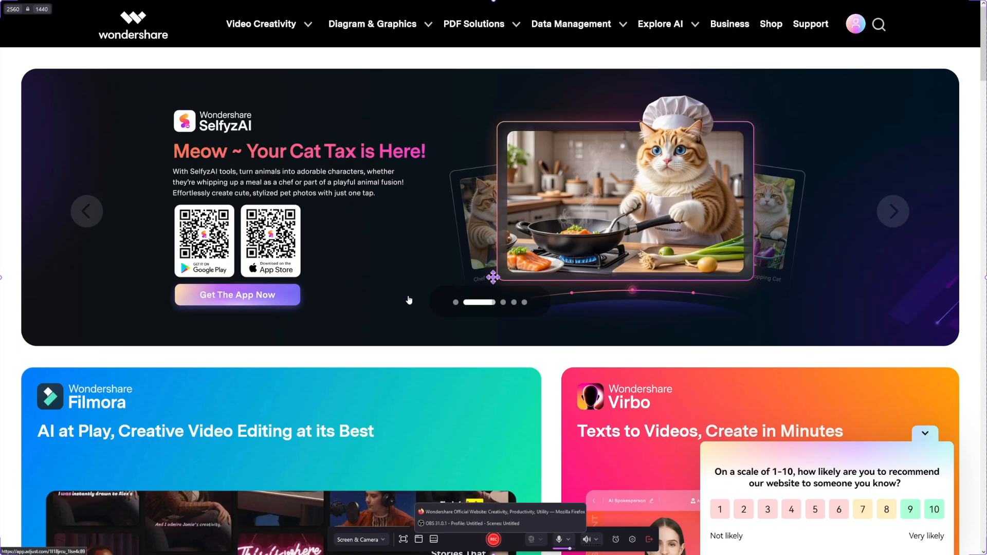
Step: Record the Wondershare website and choose a capture-area aspect ratio such as YouTube (16:9)
left_click(892, 210)
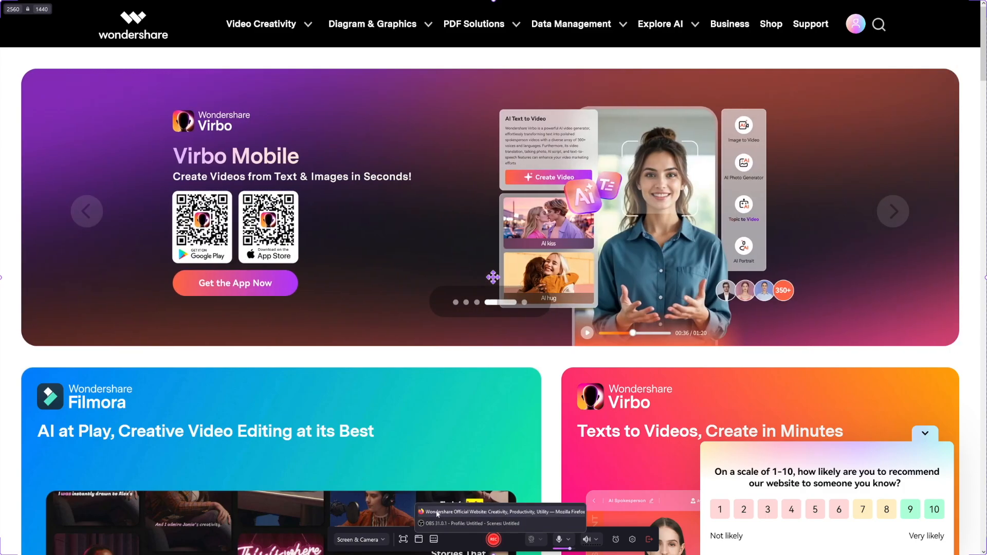
left_click(403, 539)
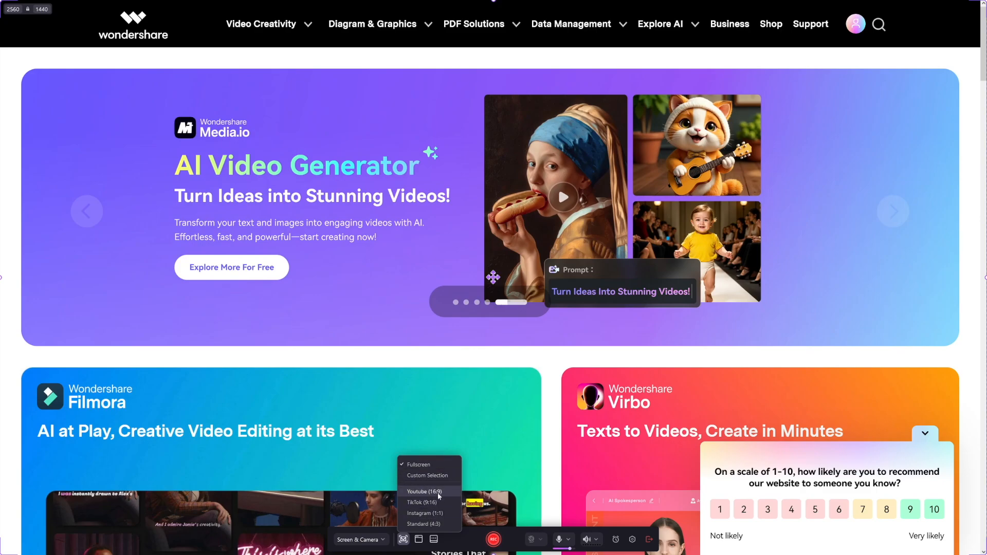
left_click(434, 539)
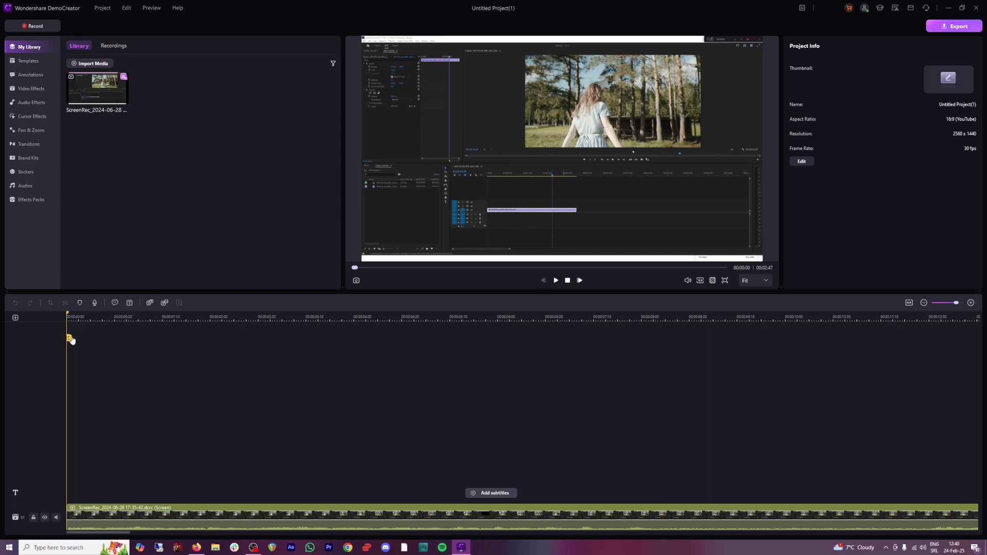
Step: Move the playhead slightly into the clip and bring up the Pan & Zoom effects
left_click(110, 317)
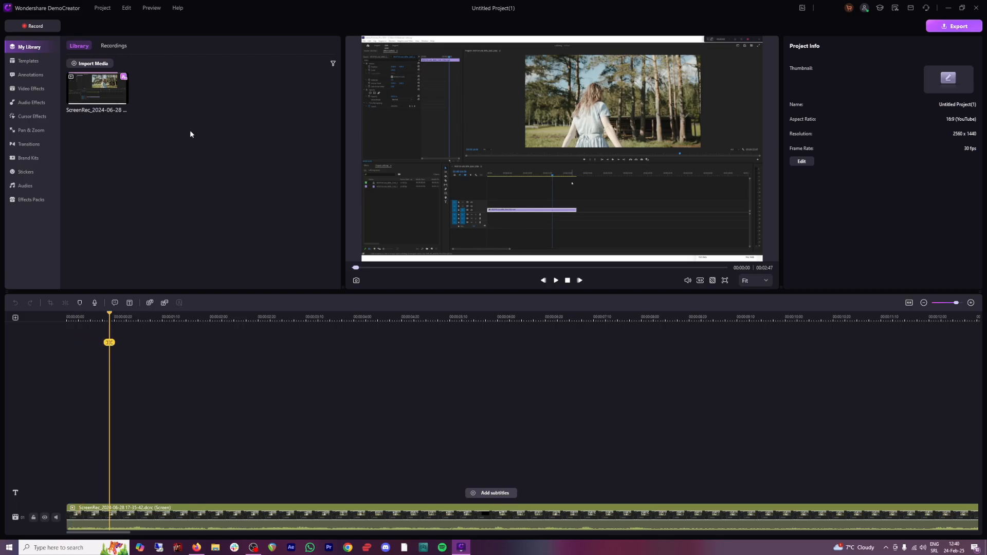
left_click(30, 131)
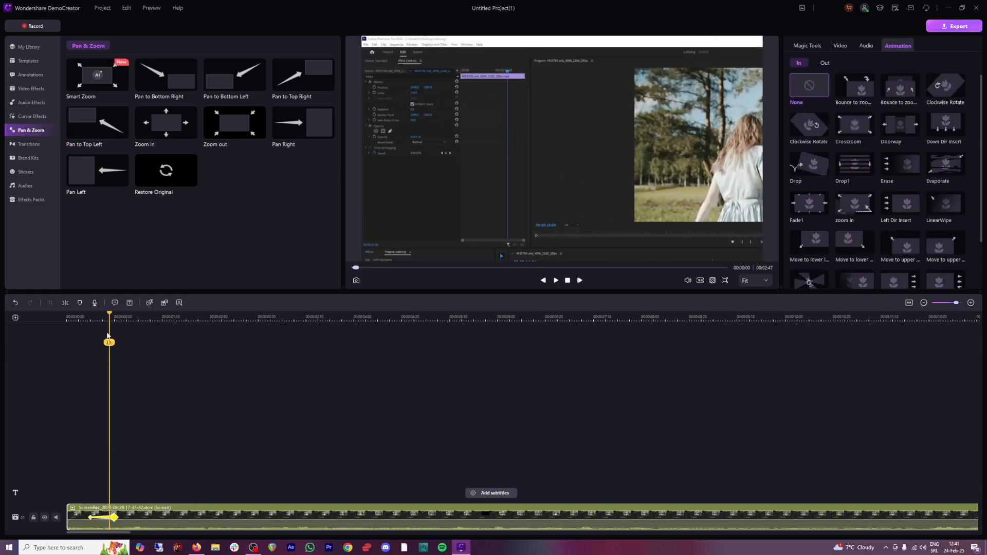
Step: Apply two zoom effects at the clip's start and preview them
left_click(555, 280)
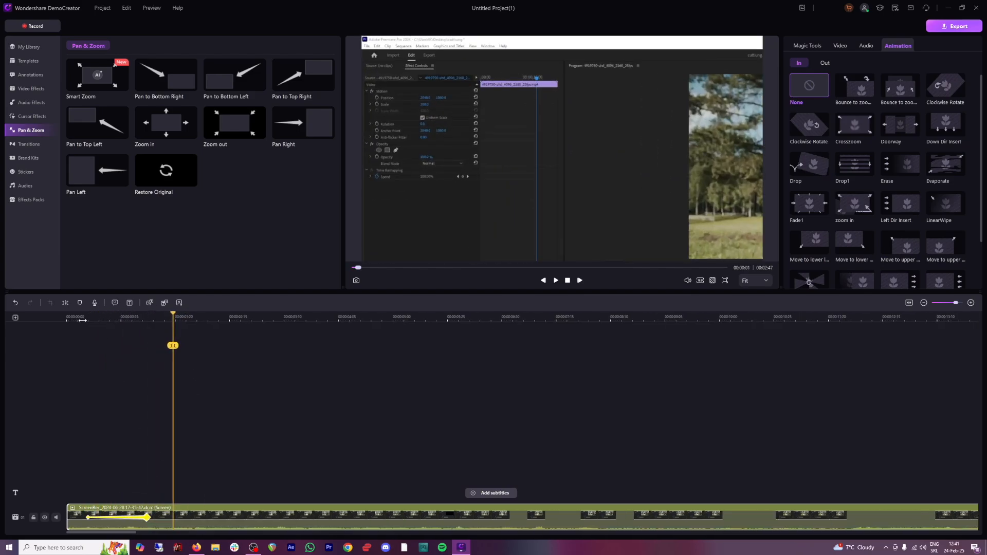
left_click(555, 280)
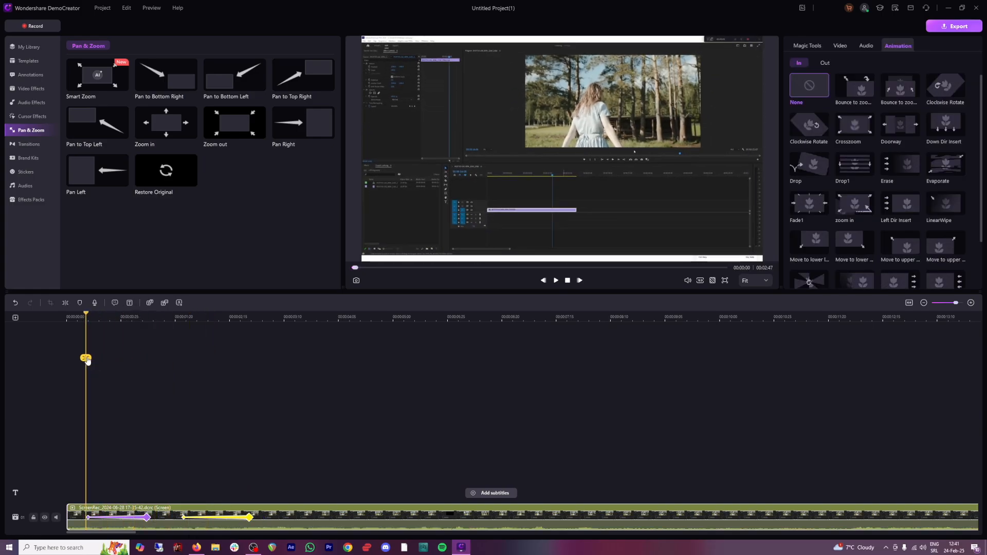
left_click(555, 281)
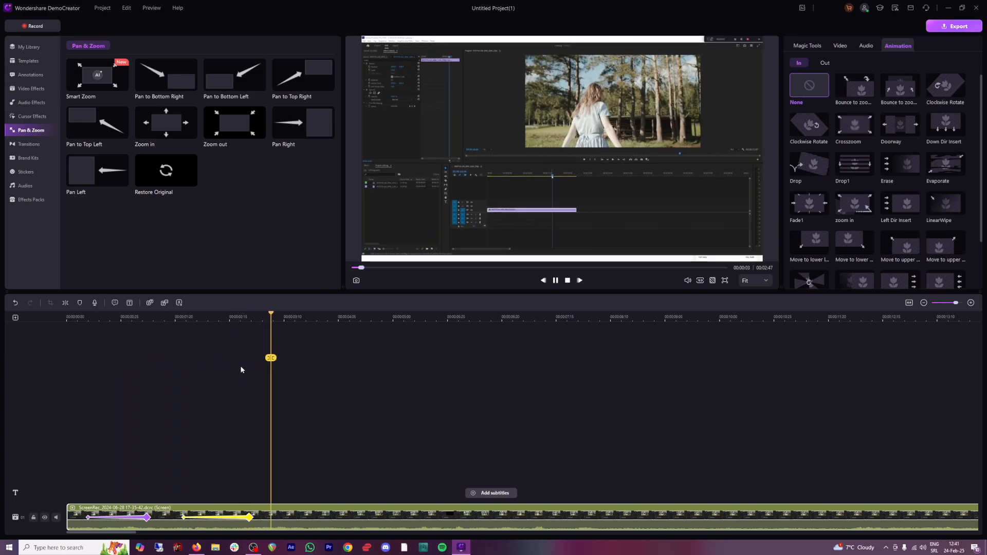
left_click(28, 61)
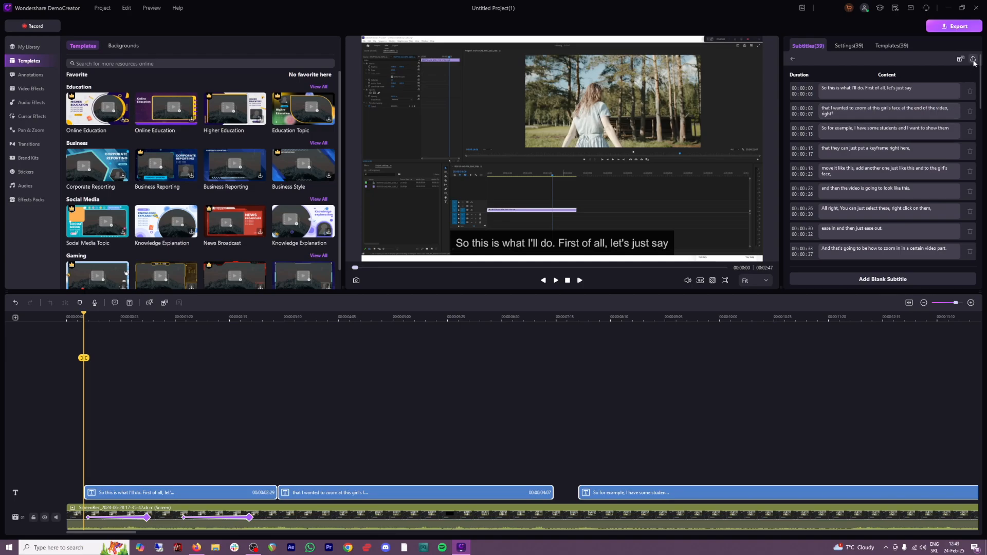
mouse_move(974, 59)
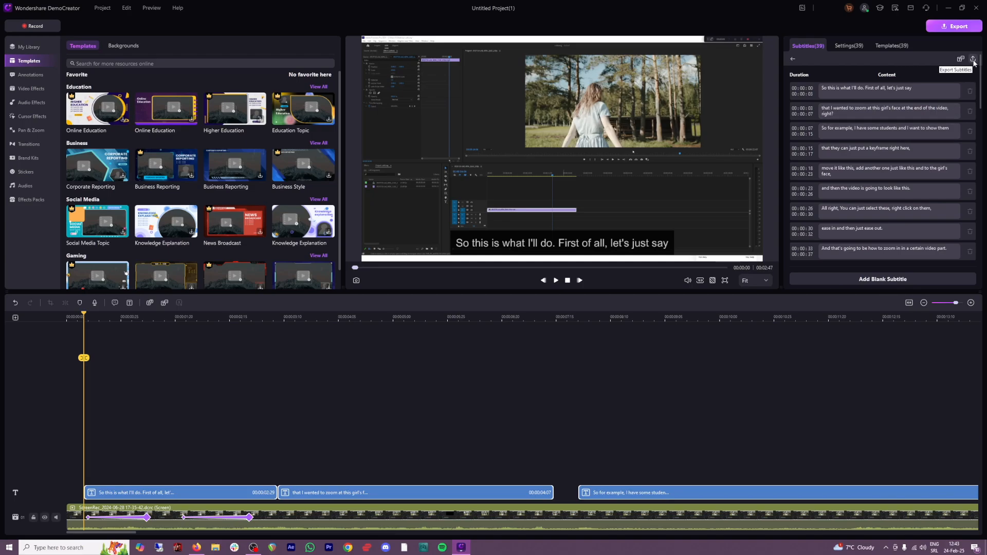